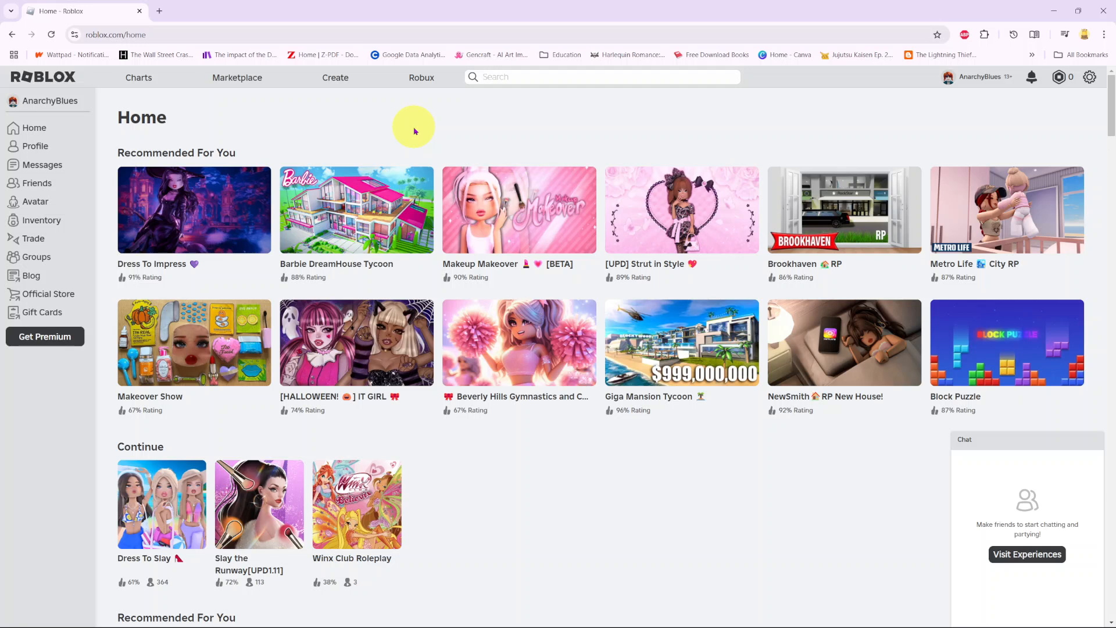
pyautogui.moveTo(998, 119)
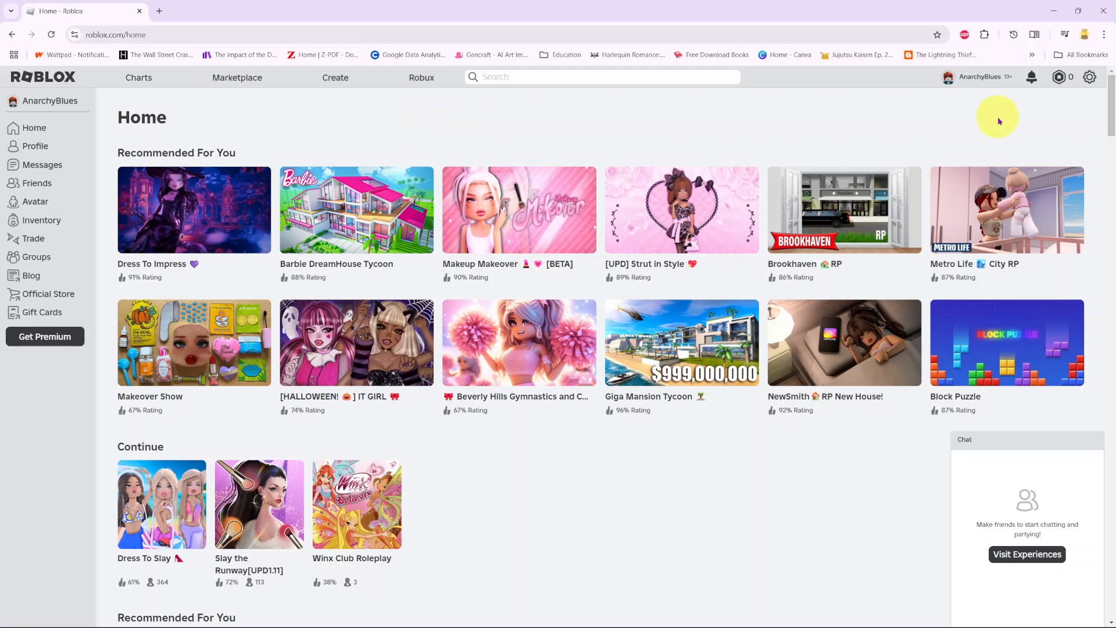
pyautogui.moveTo(984, 120)
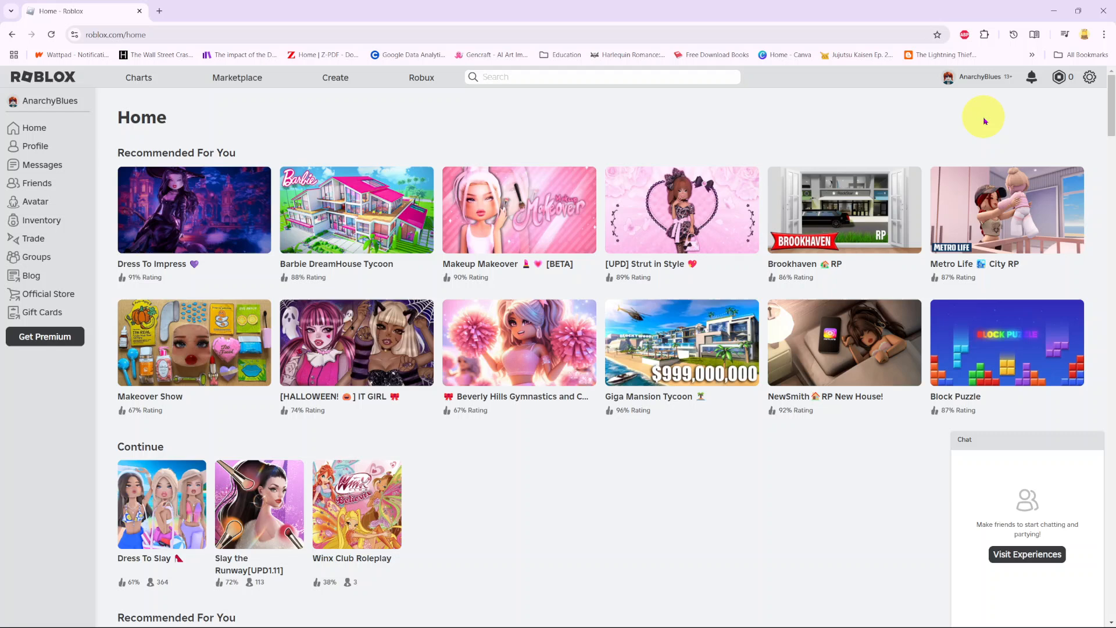
pyautogui.moveTo(965, 94)
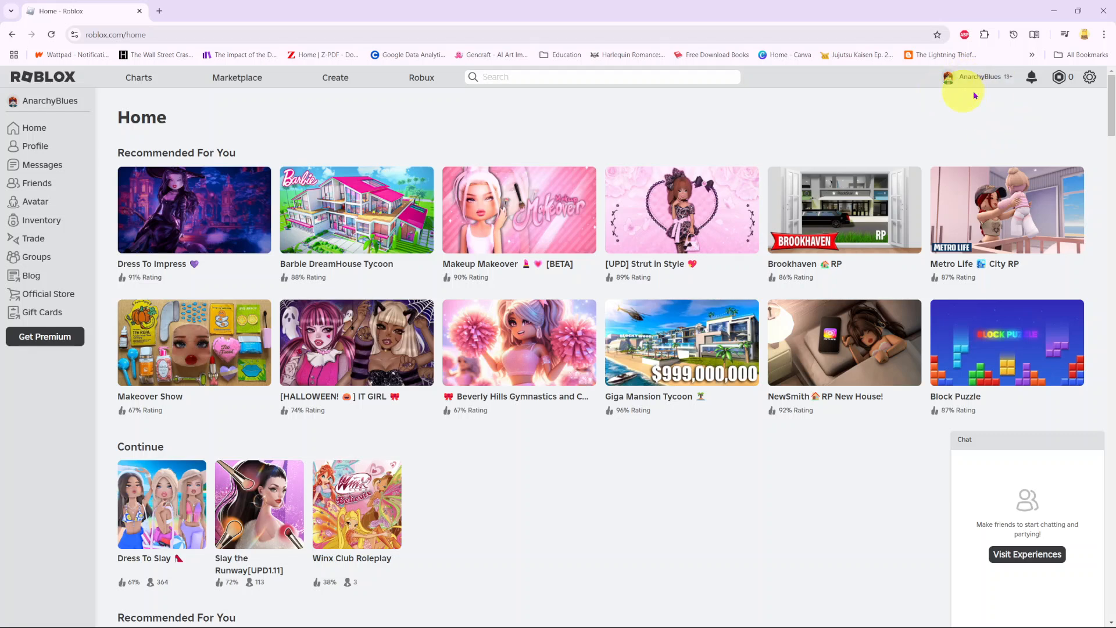
# Step: From the gear menu on roblox.com, choose Settings to go to the account settings
pyautogui.click(1089, 77)
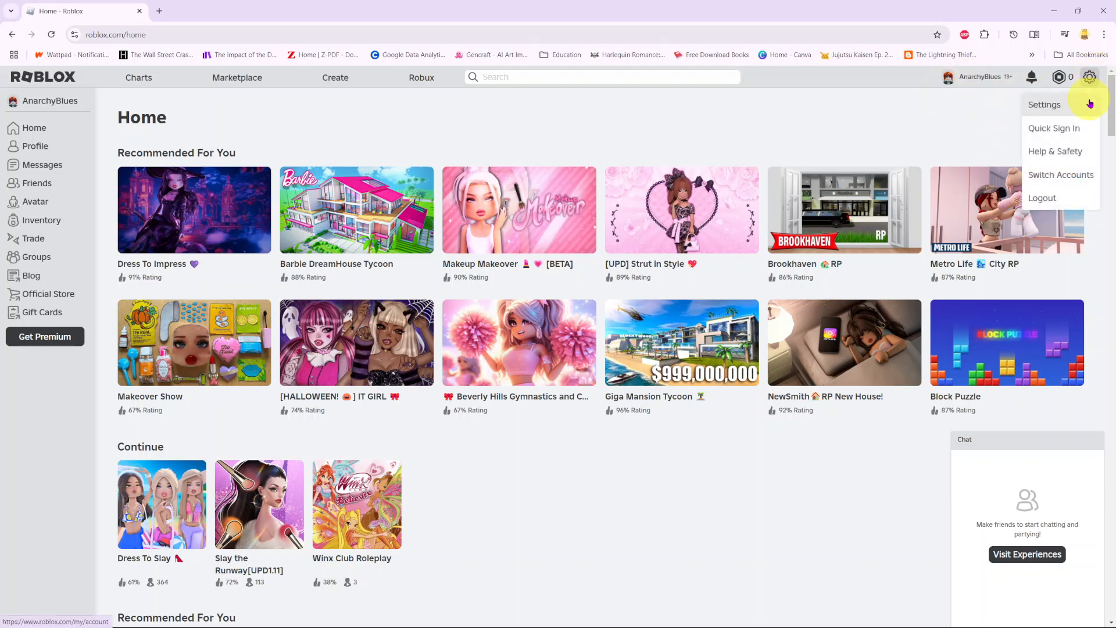
pyautogui.click(1044, 104)
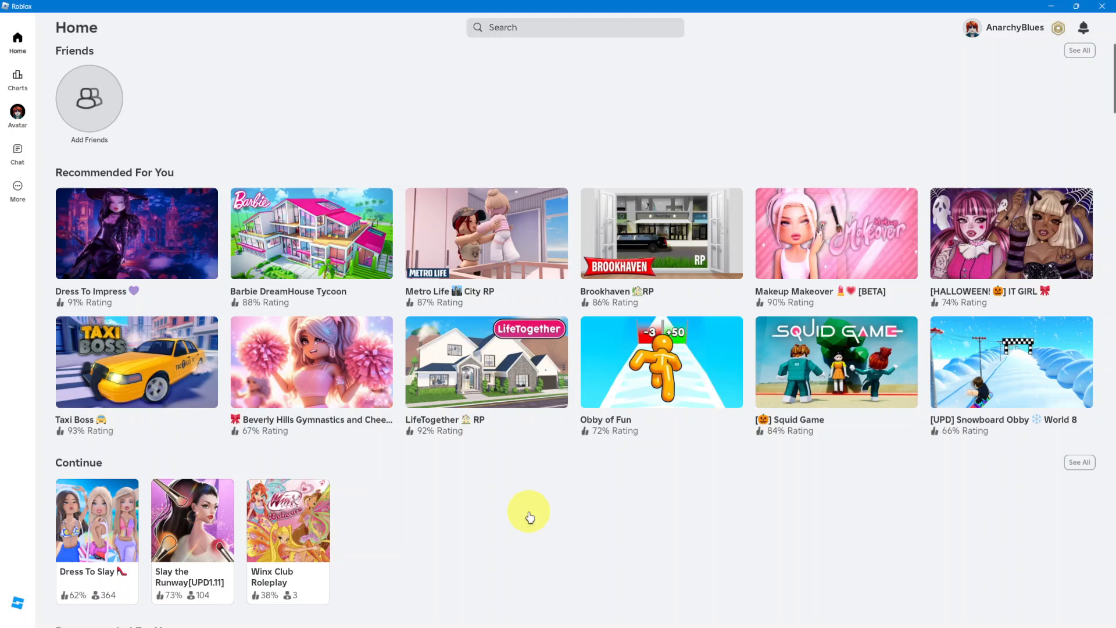
pyautogui.moveTo(437, 503)
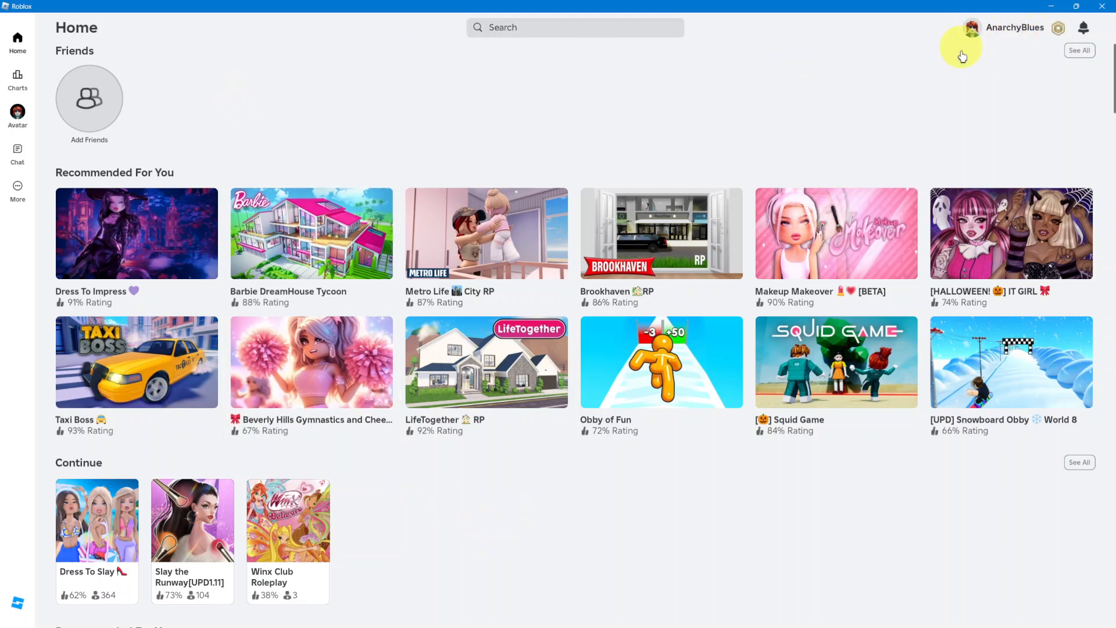
pyautogui.moveTo(653, 111)
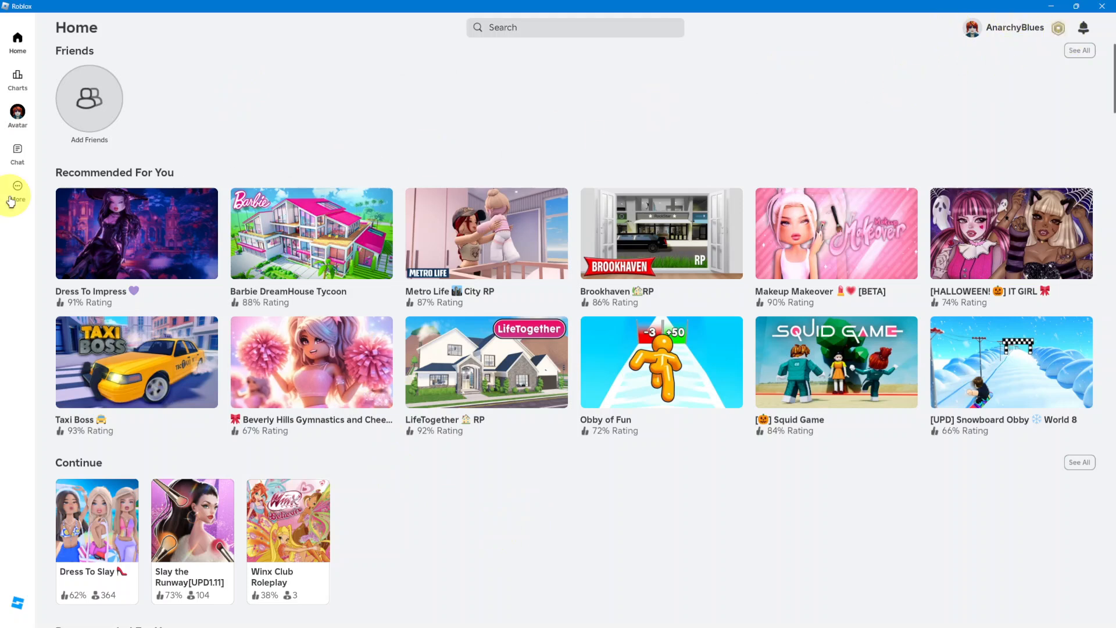
# Step: Via More > Settings, reach the Security page with 2-Step Verification and logged-in sessions
pyautogui.click(17, 194)
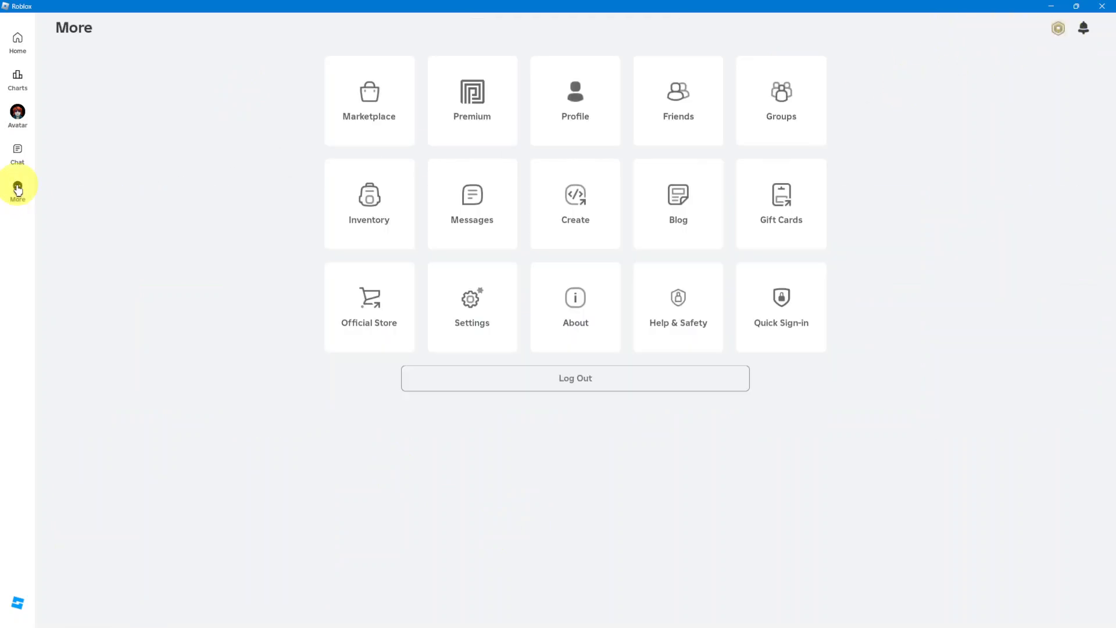
pyautogui.click(471, 307)
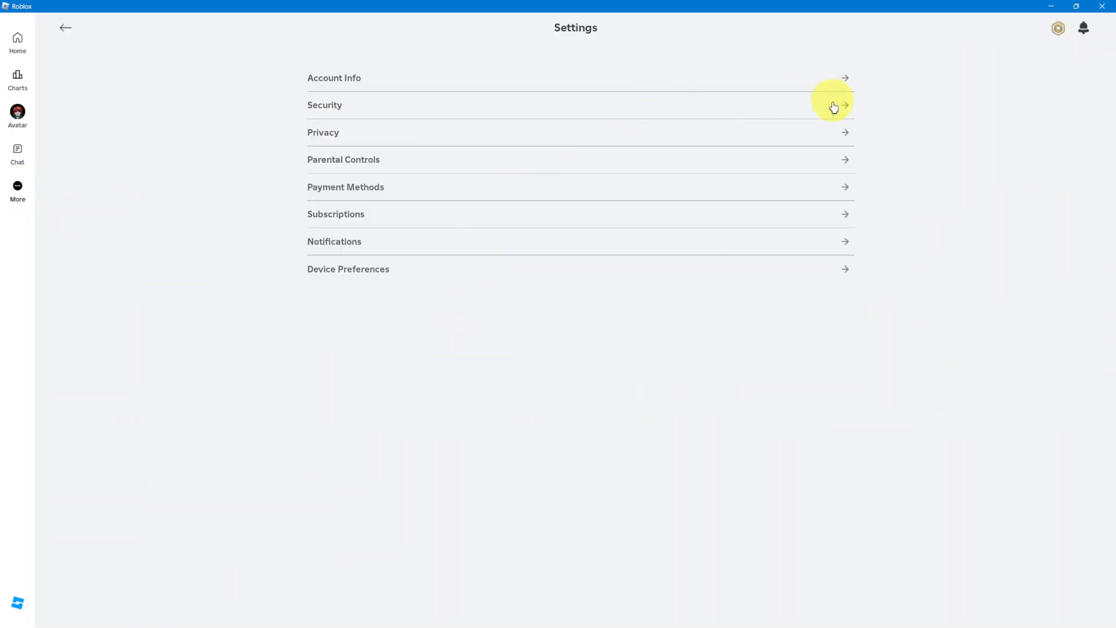
pyautogui.click(844, 105)
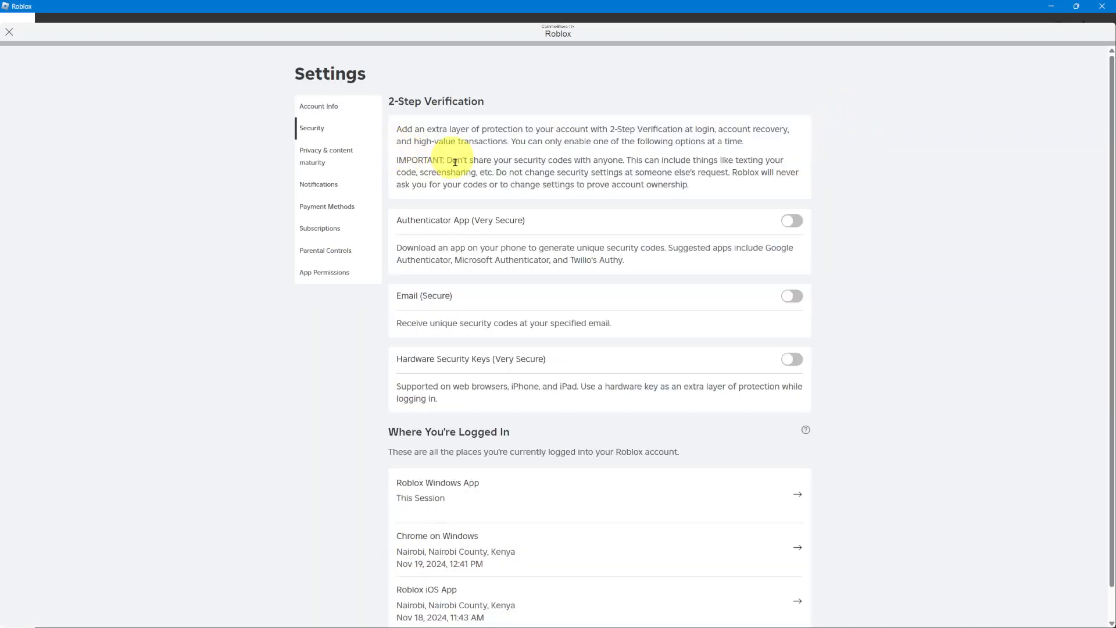
pyautogui.scroll(-3)
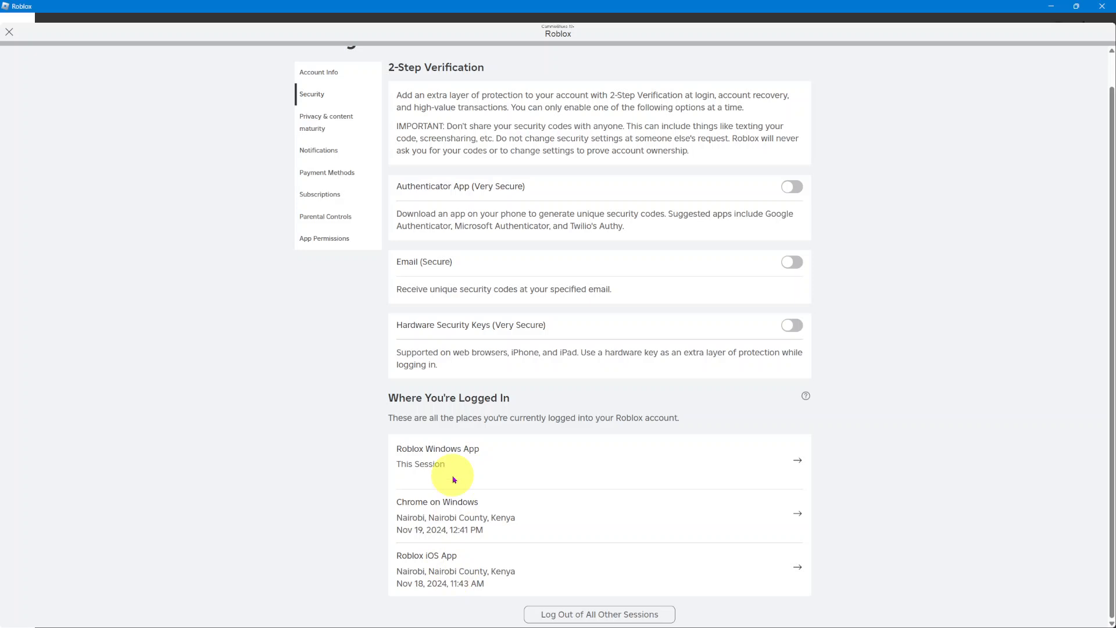
pyautogui.moveTo(786, 456)
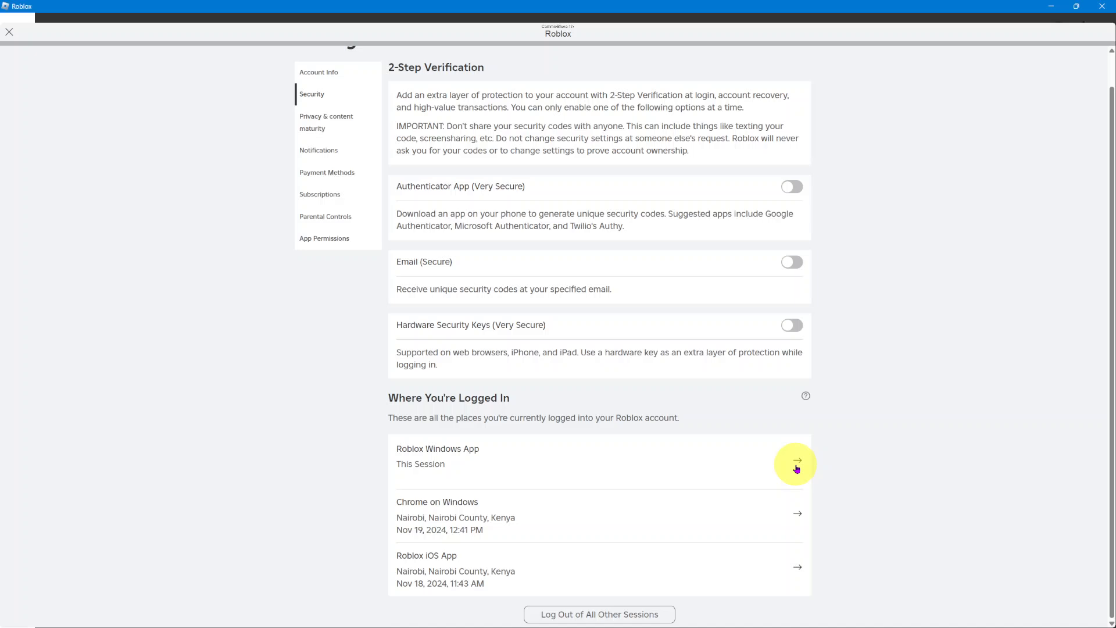
pyautogui.moveTo(865, 430)
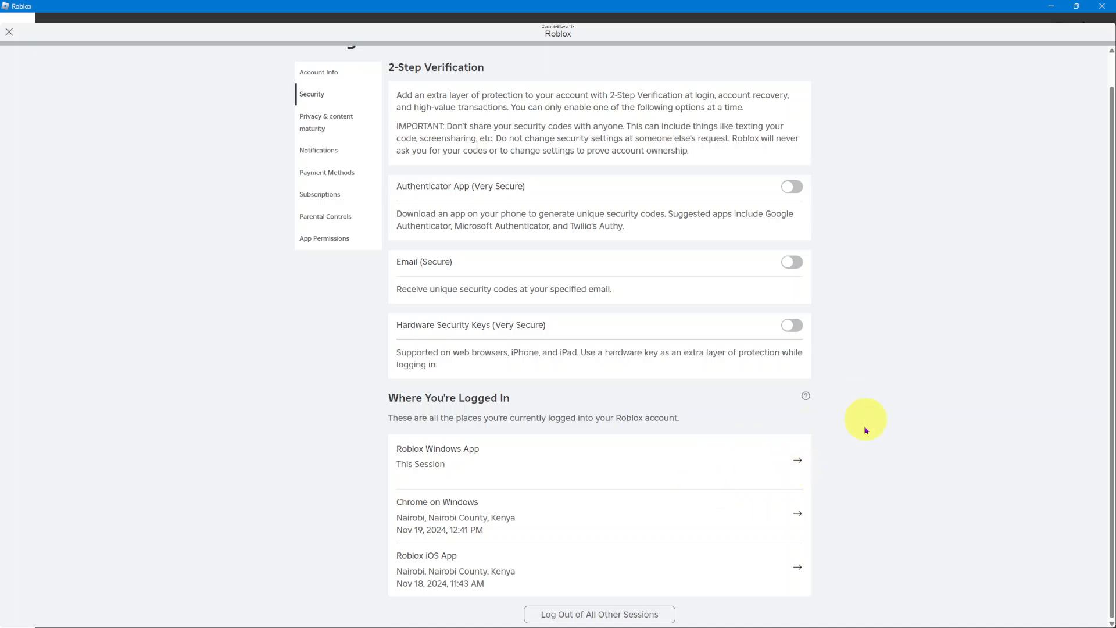
pyautogui.moveTo(839, 343)
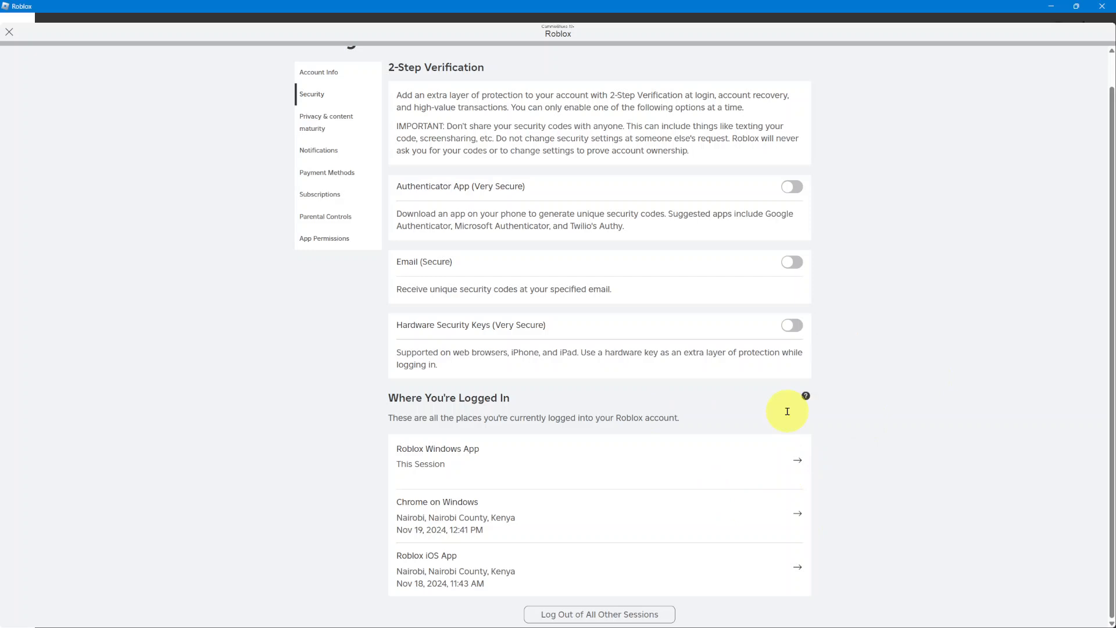
pyautogui.moveTo(368, 489)
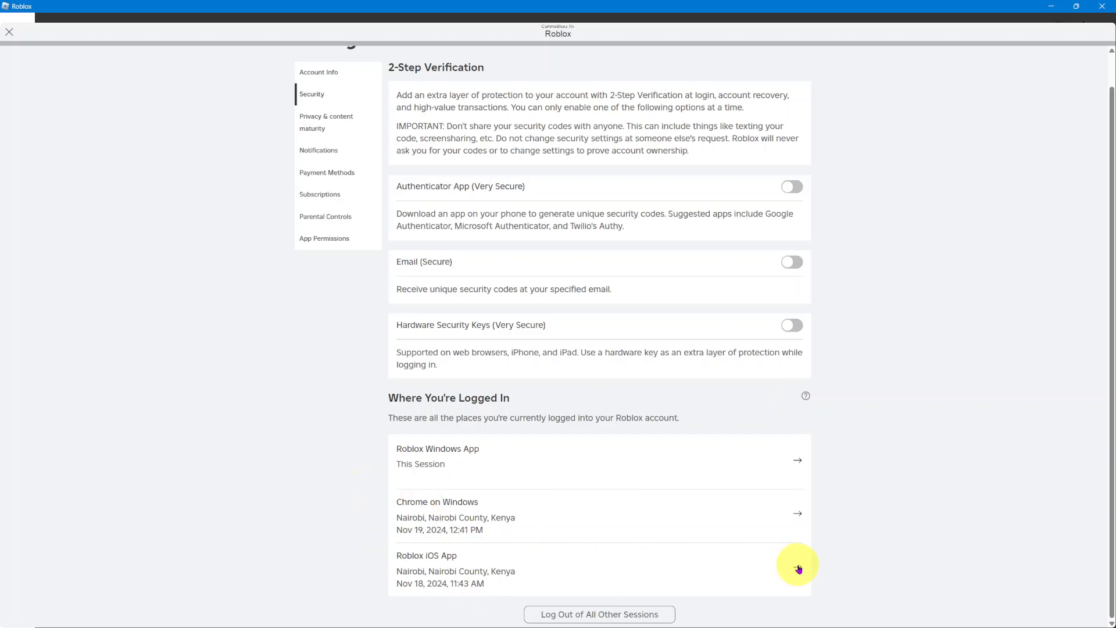
pyautogui.click(797, 568)
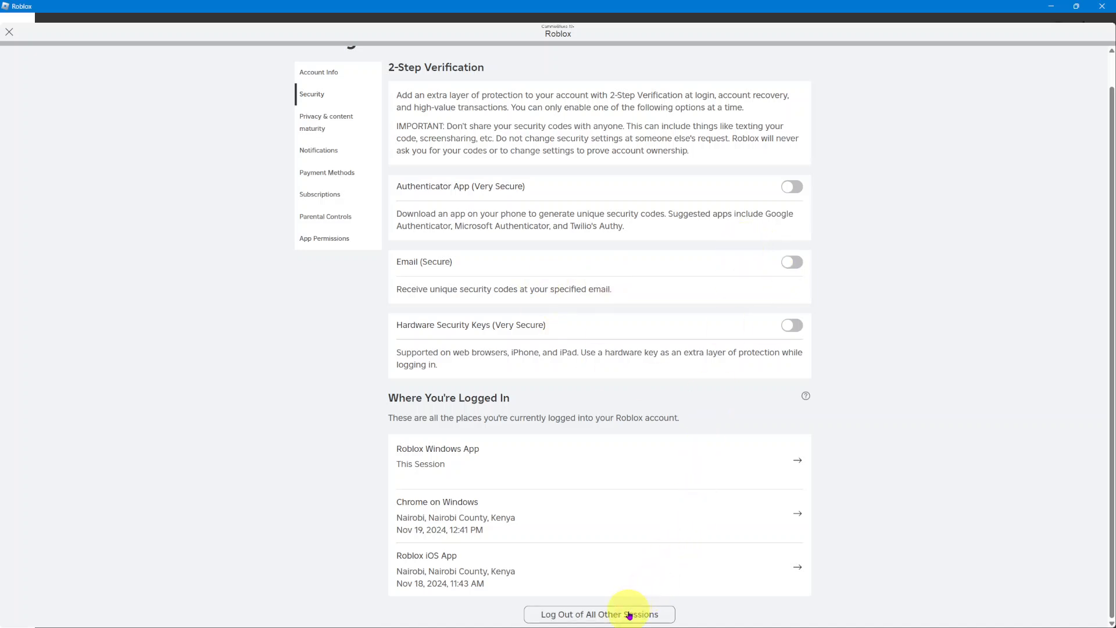
pyautogui.moveTo(544, 402)
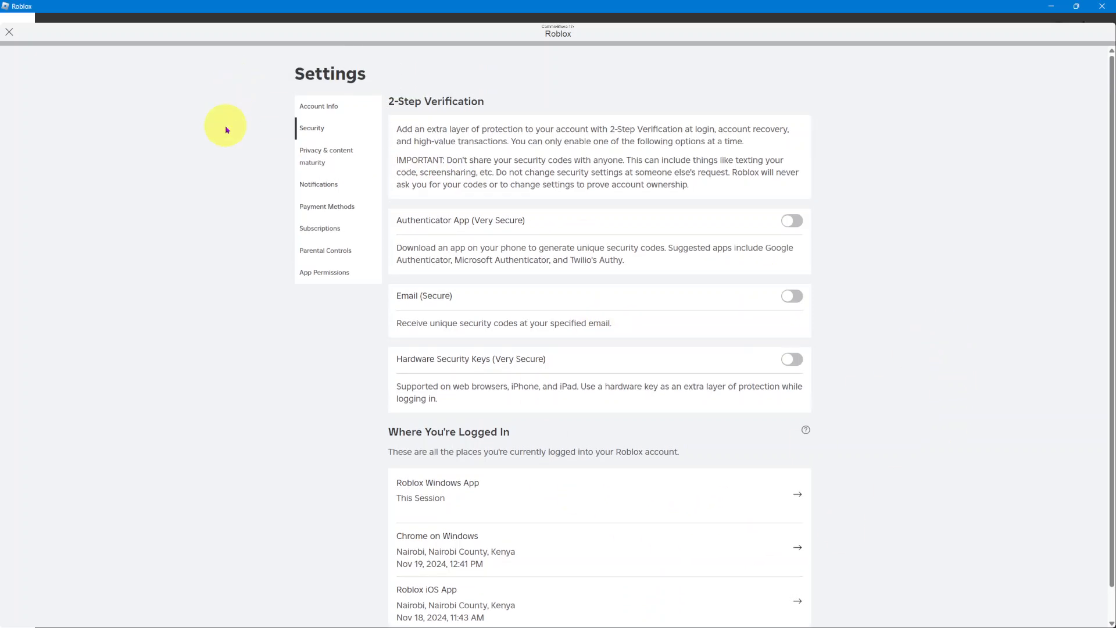
# Step: Review the session list, then close the Settings overlay to return to Home
pyautogui.scroll(-3)
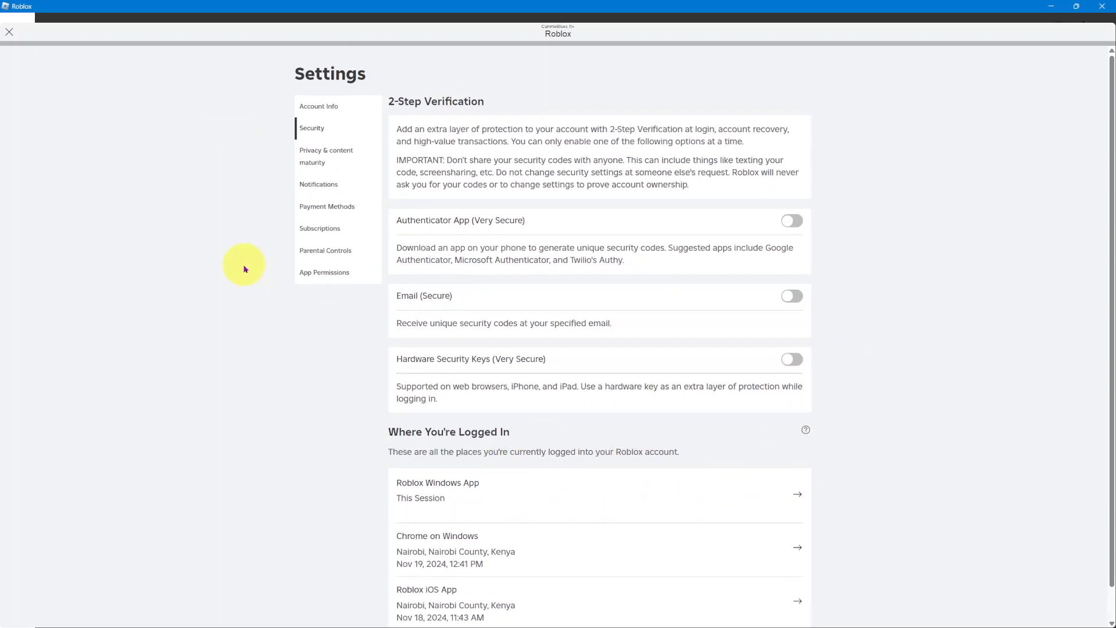
pyautogui.moveTo(144, 186)
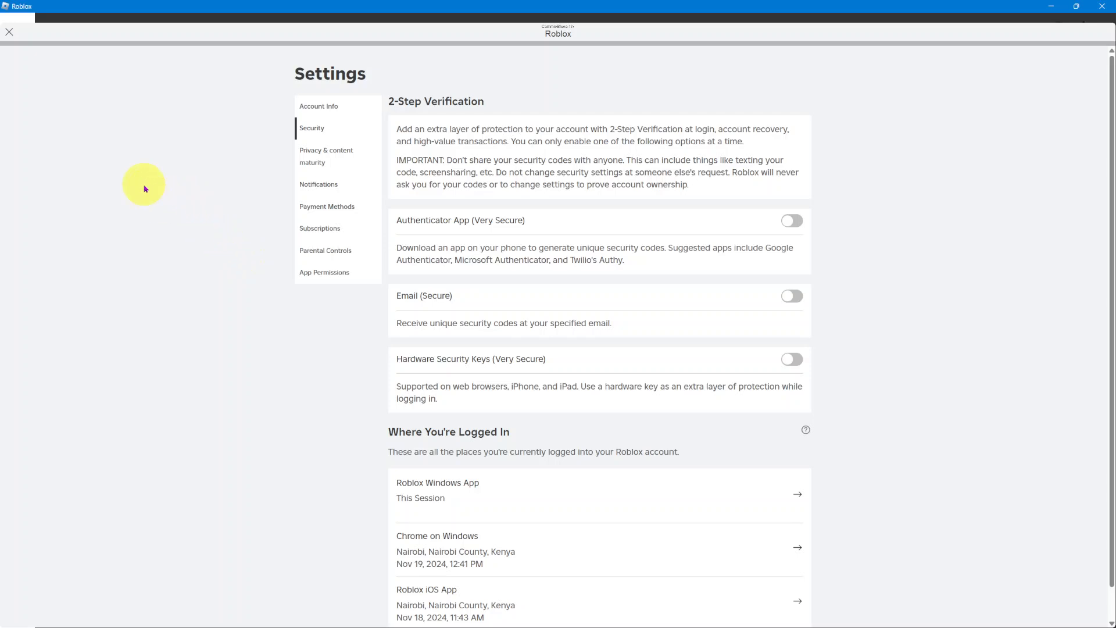
pyautogui.scroll(-3)
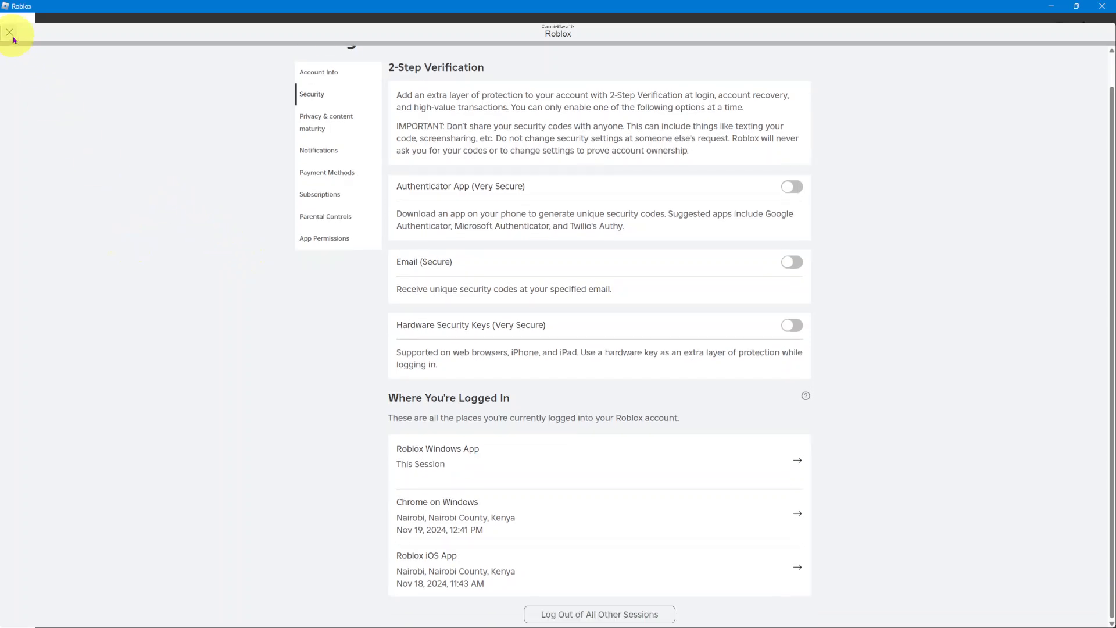
pyautogui.click(11, 33)
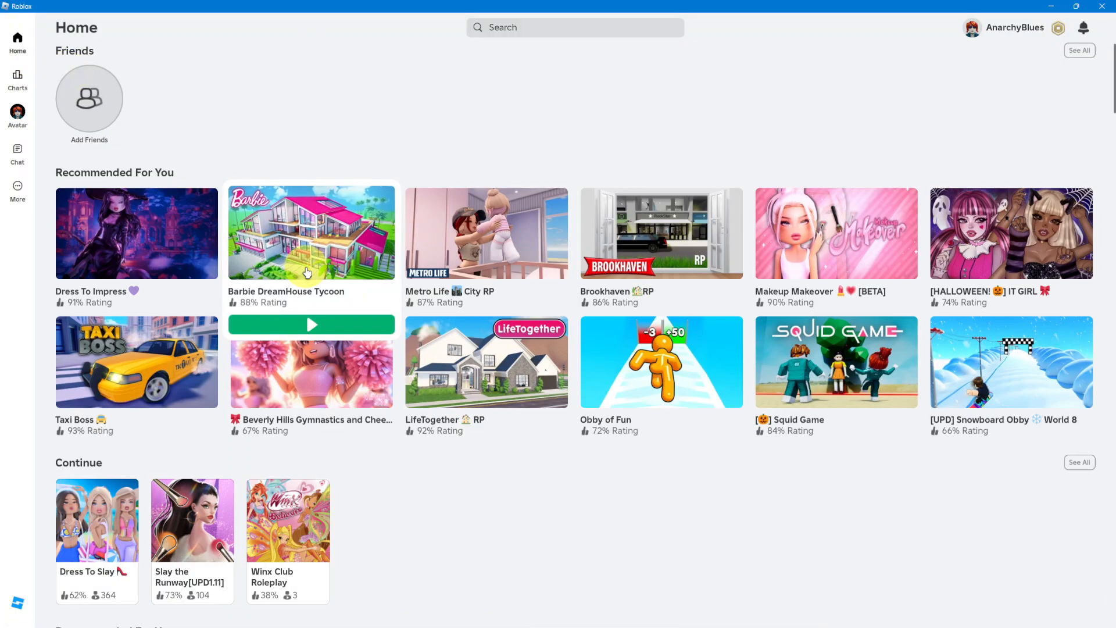